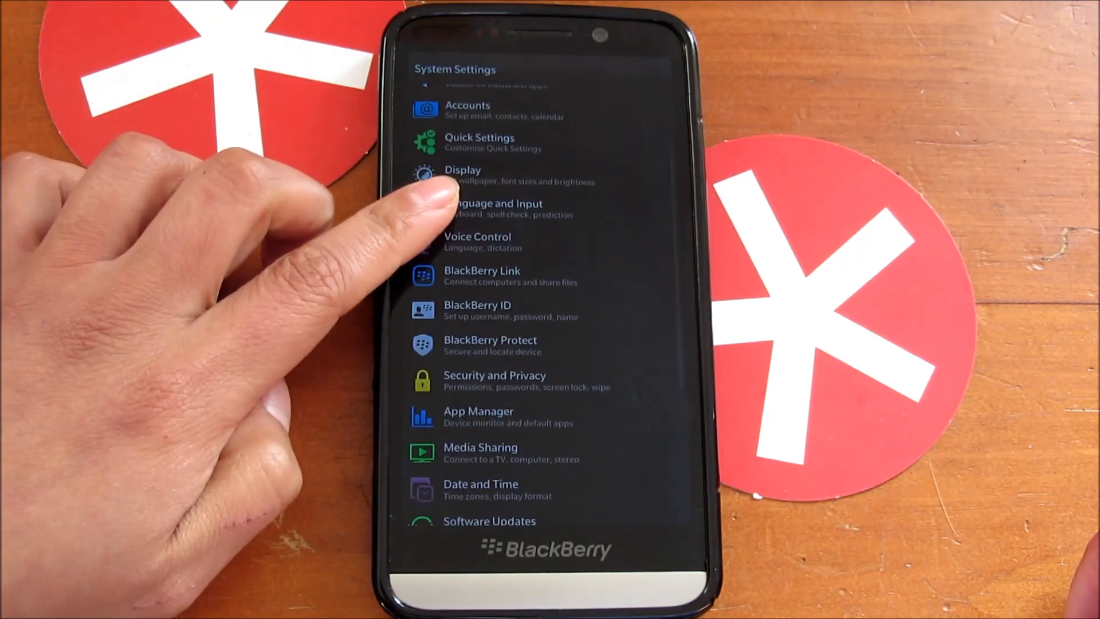
Open Device Monitor from App Manager to see battery use by app.
click(478, 416)
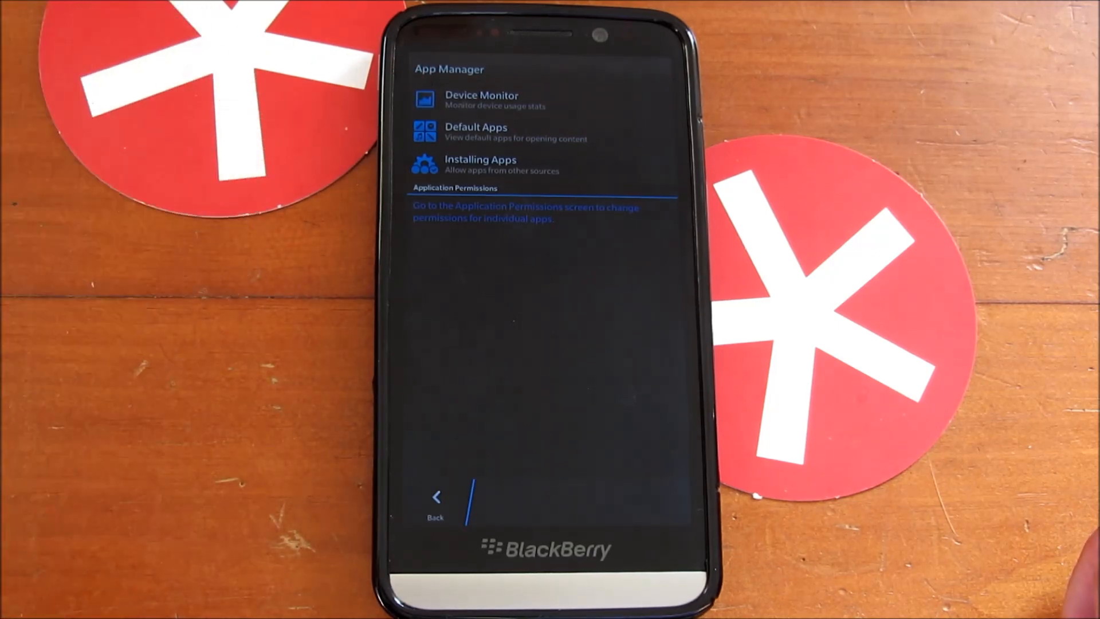
click(481, 100)
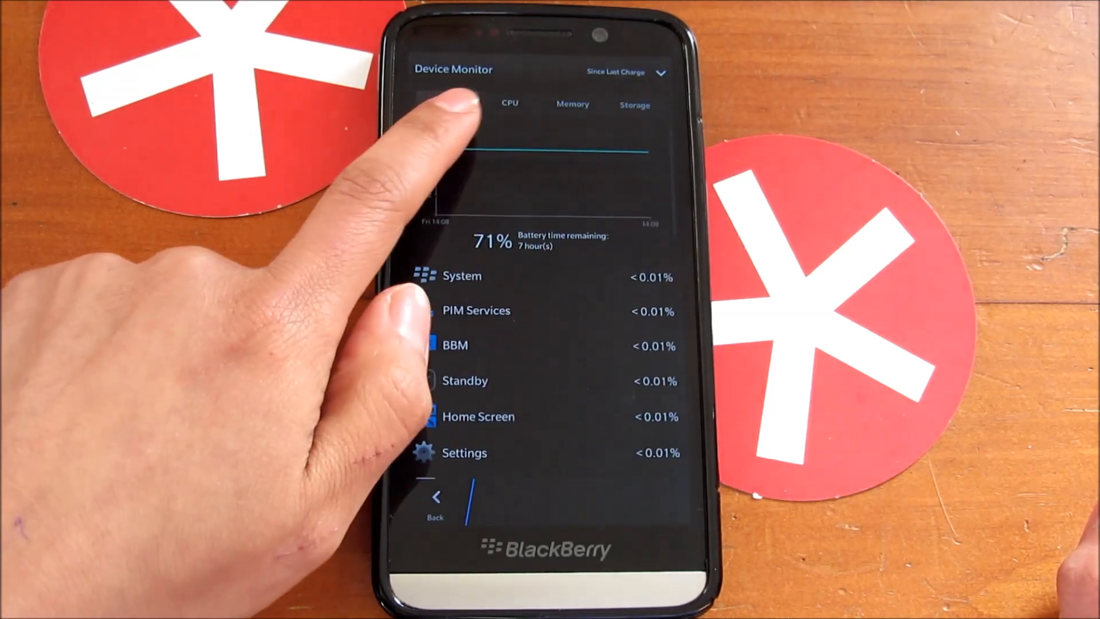
Show the Battery tab for the Last 12 Hours and scroll the app list.
click(446, 103)
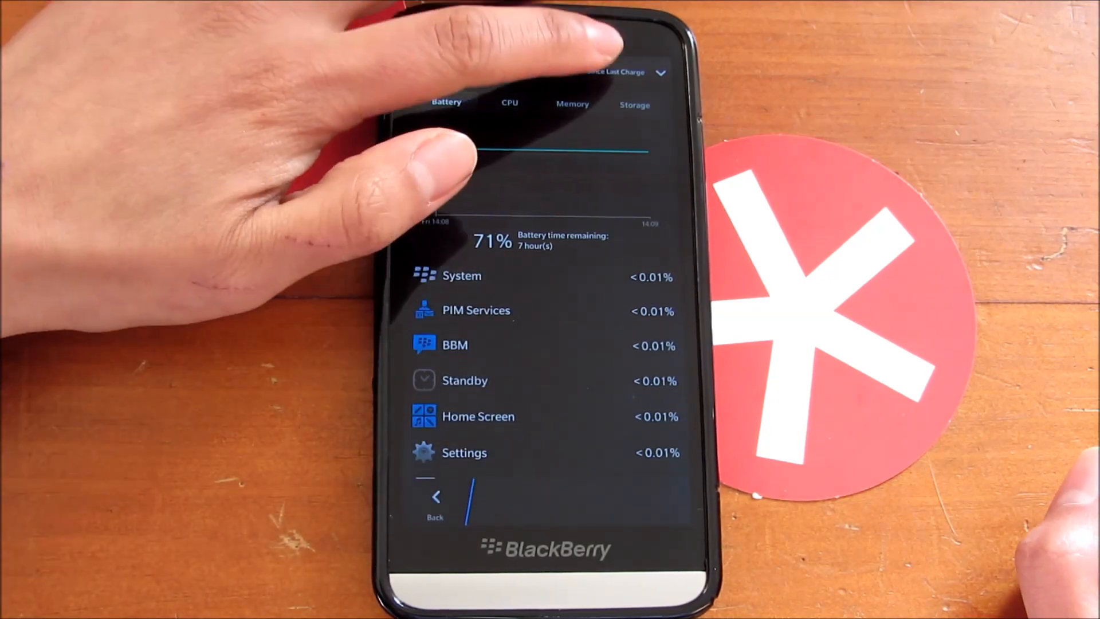
click(625, 71)
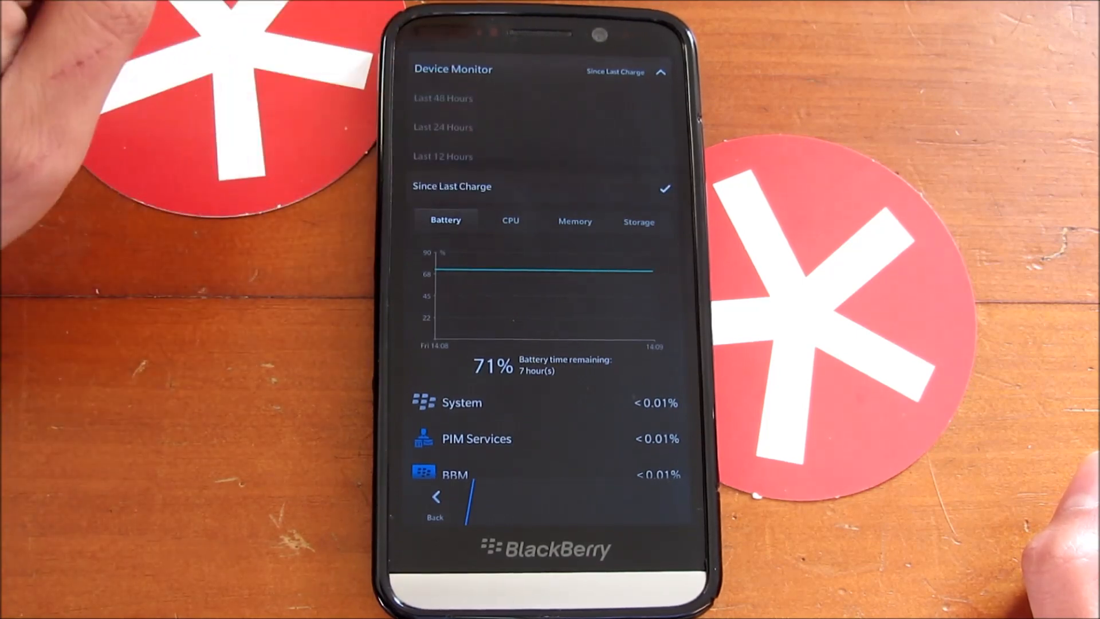
click(443, 156)
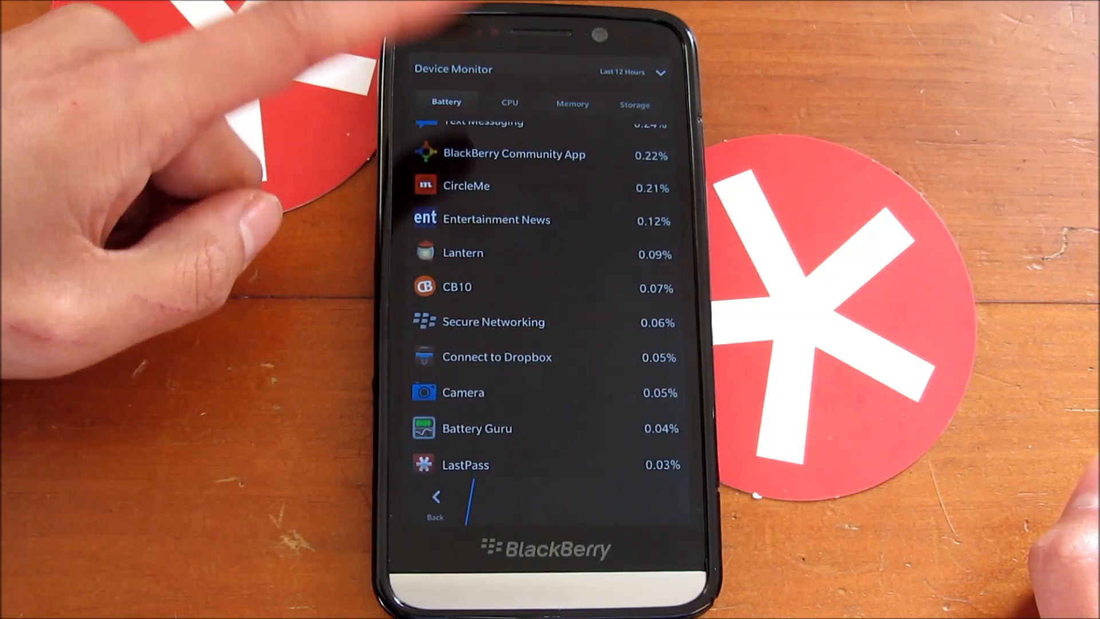
scroll(down, 3)
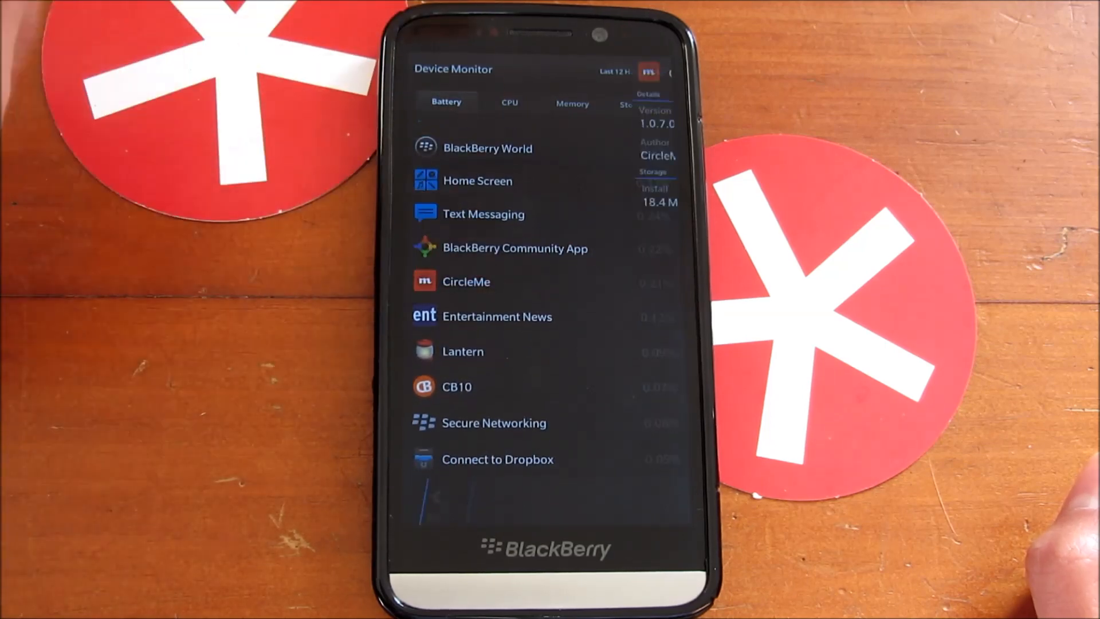
click(466, 281)
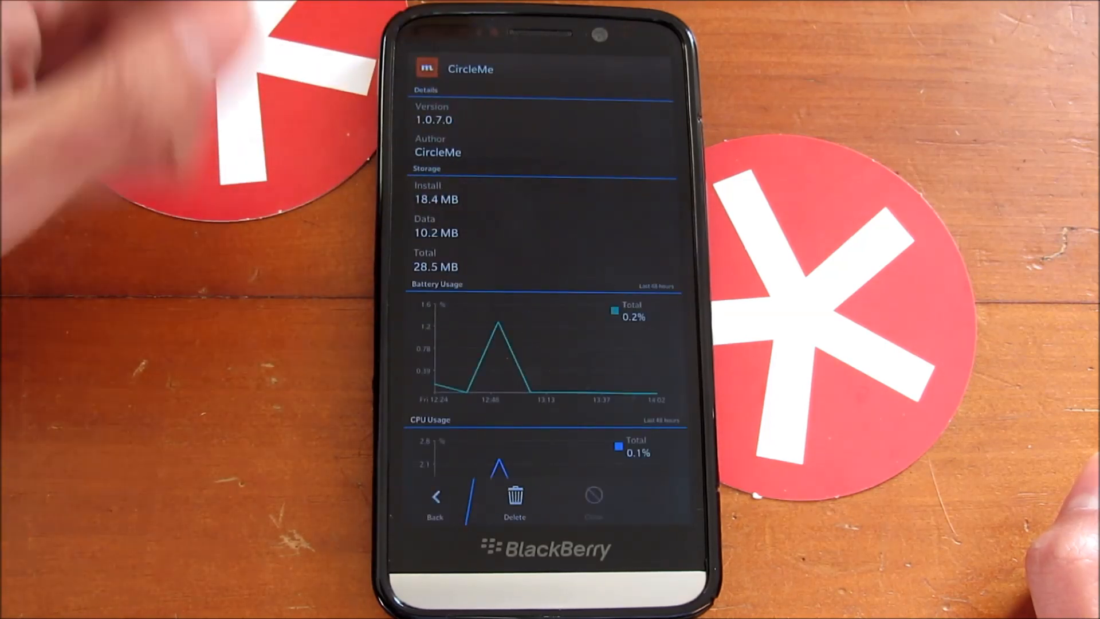
scroll(down, 3)
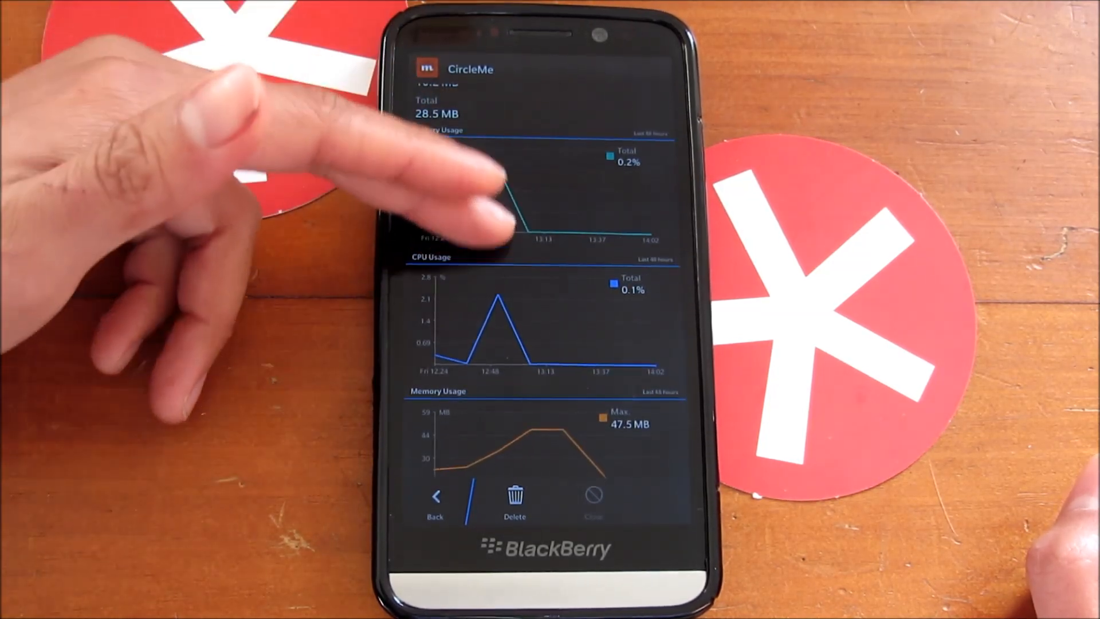
scroll(down, 3)
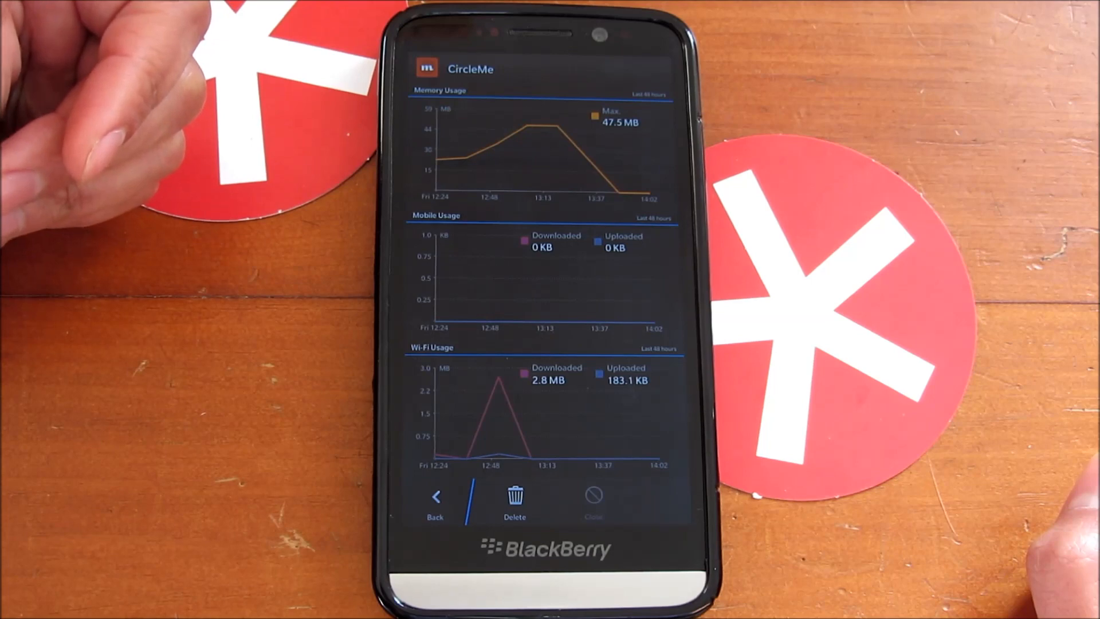
scroll(down, 3)
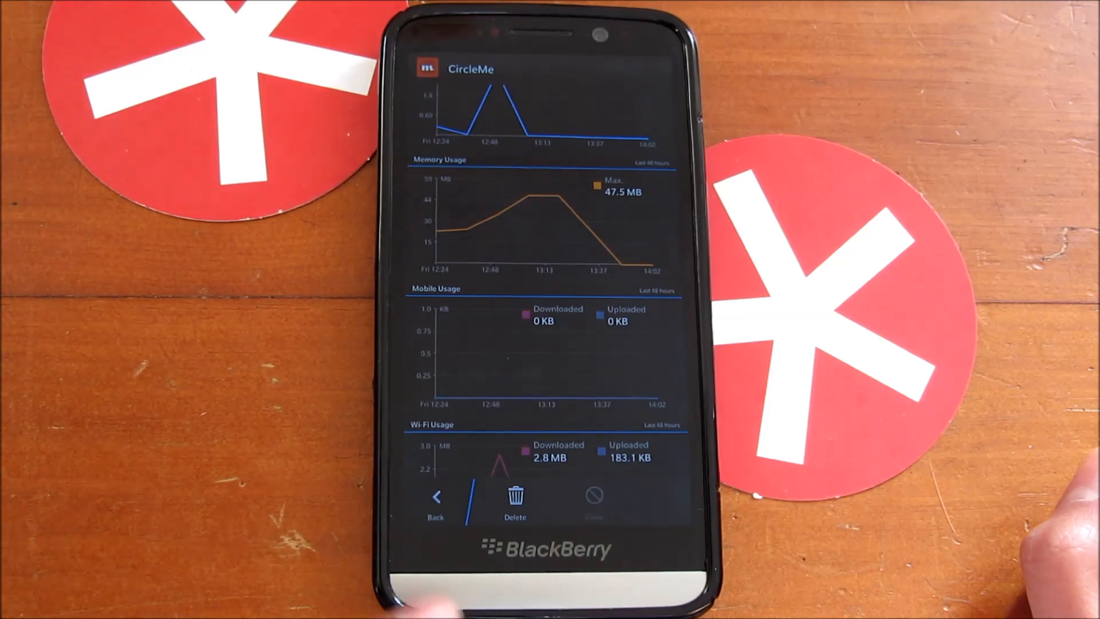
click(434, 498)
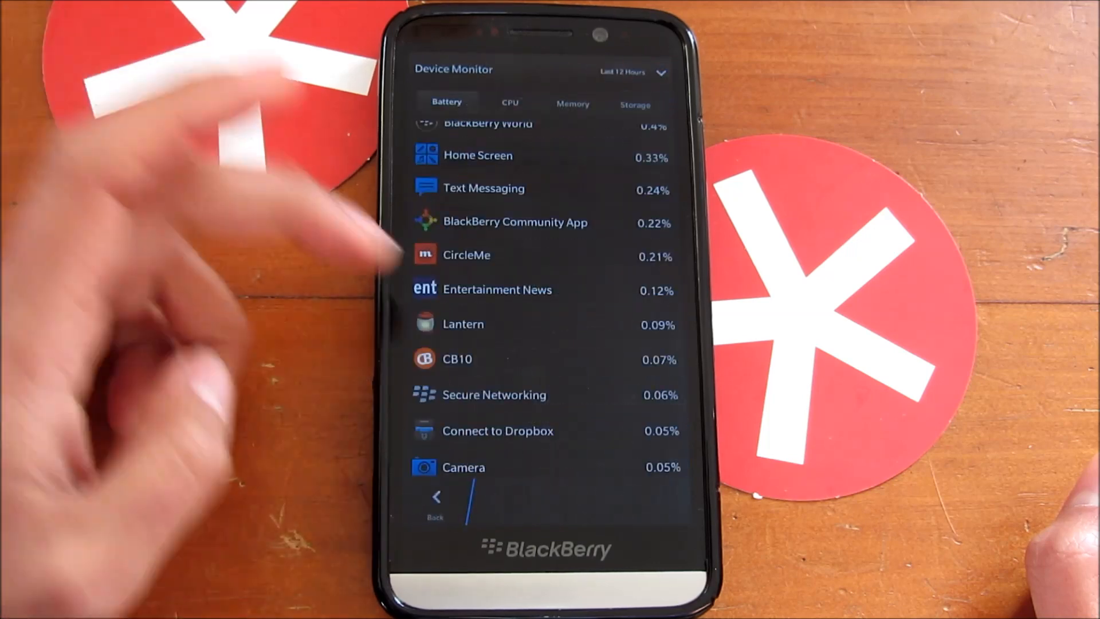
Scroll the battery list and switch to the CPU tab's per-app usage.
scroll(down, 3)
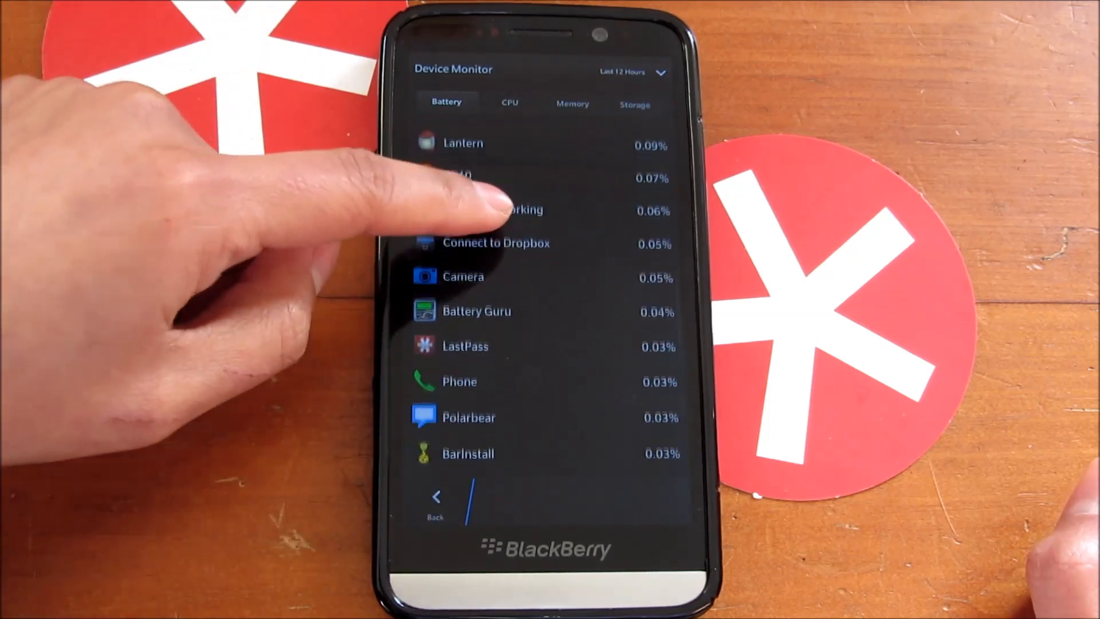
click(466, 346)
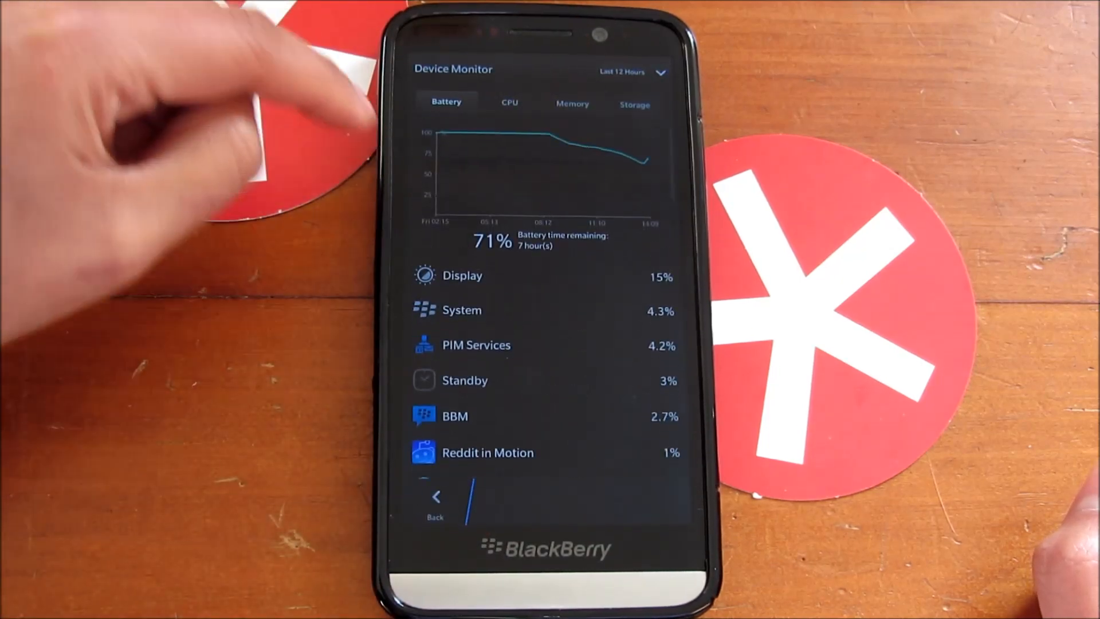
scroll(down, 3)
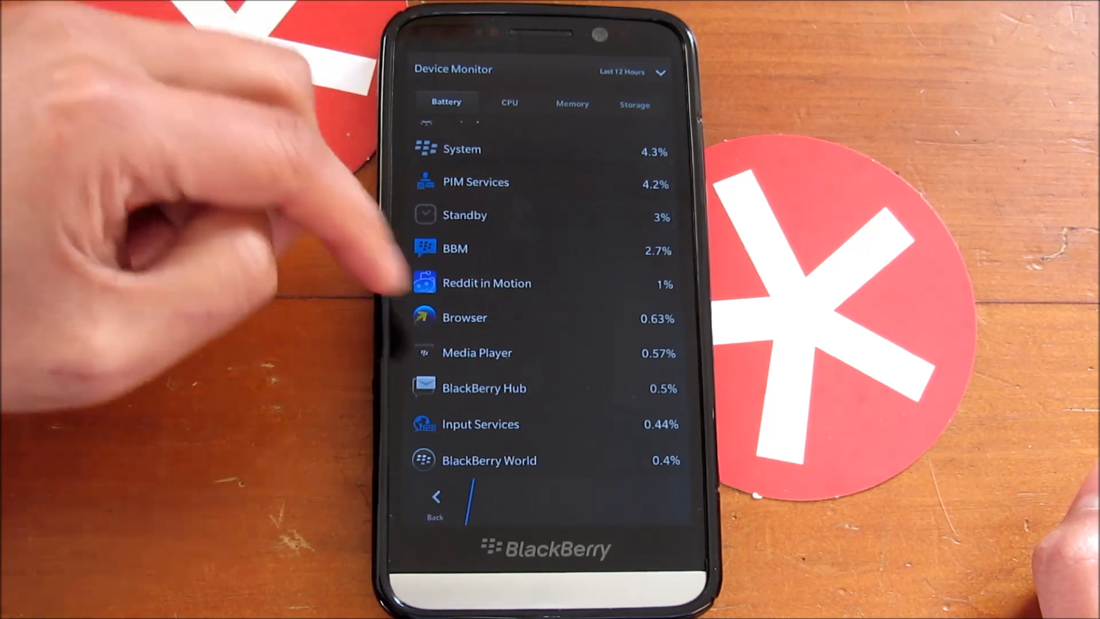
click(509, 103)
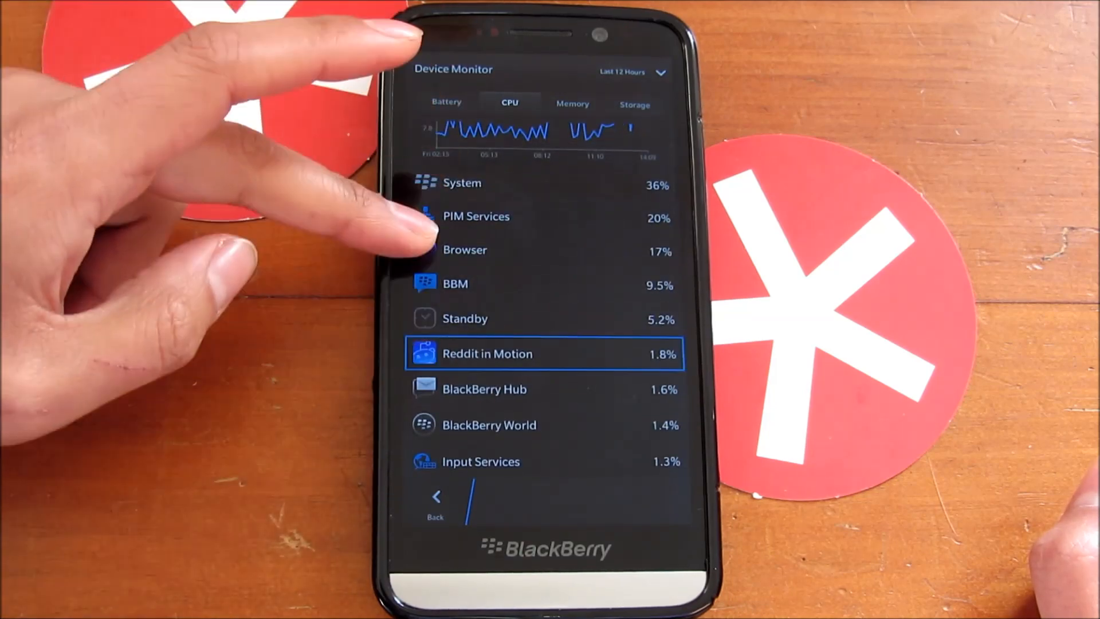
Review Entertainment News CPU details, go back, and switch to the Memory tab.
scroll(down, 3)
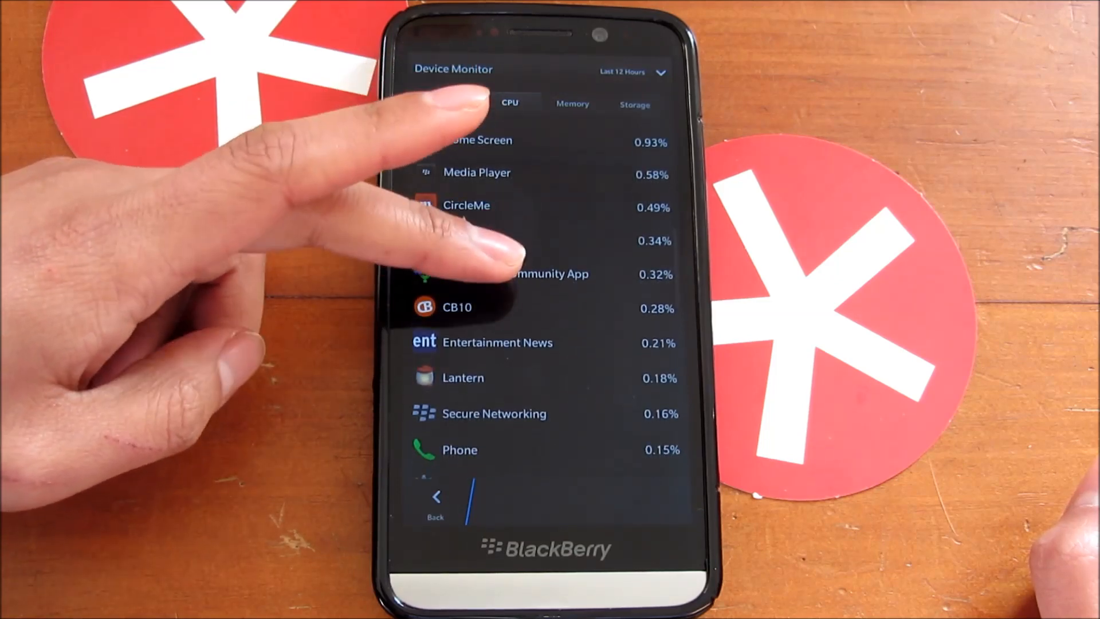
click(497, 342)
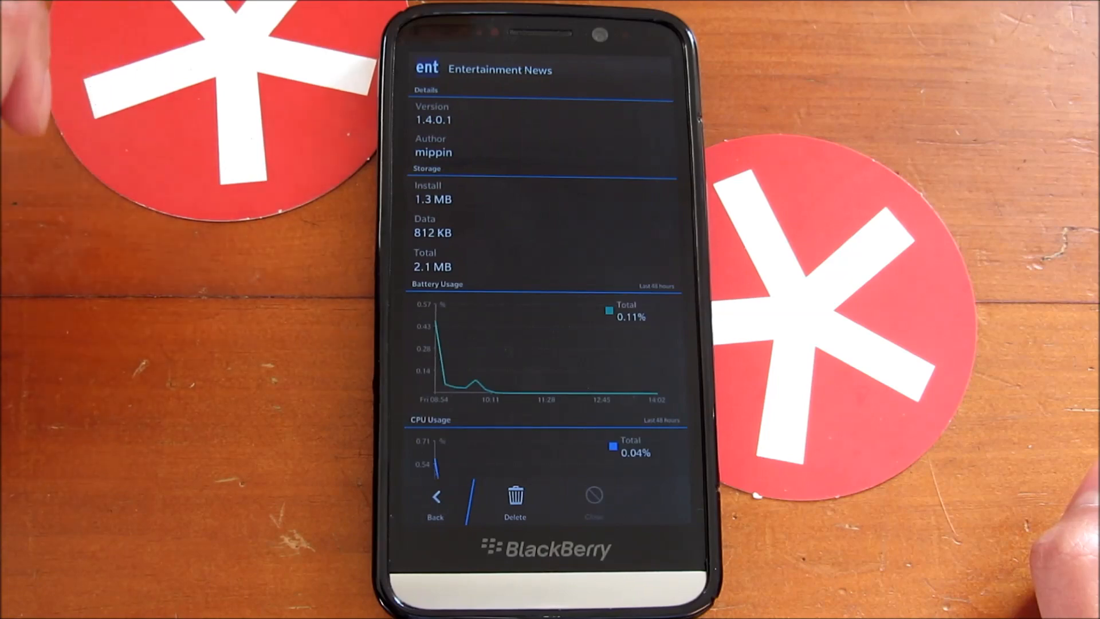
scroll(down, 3)
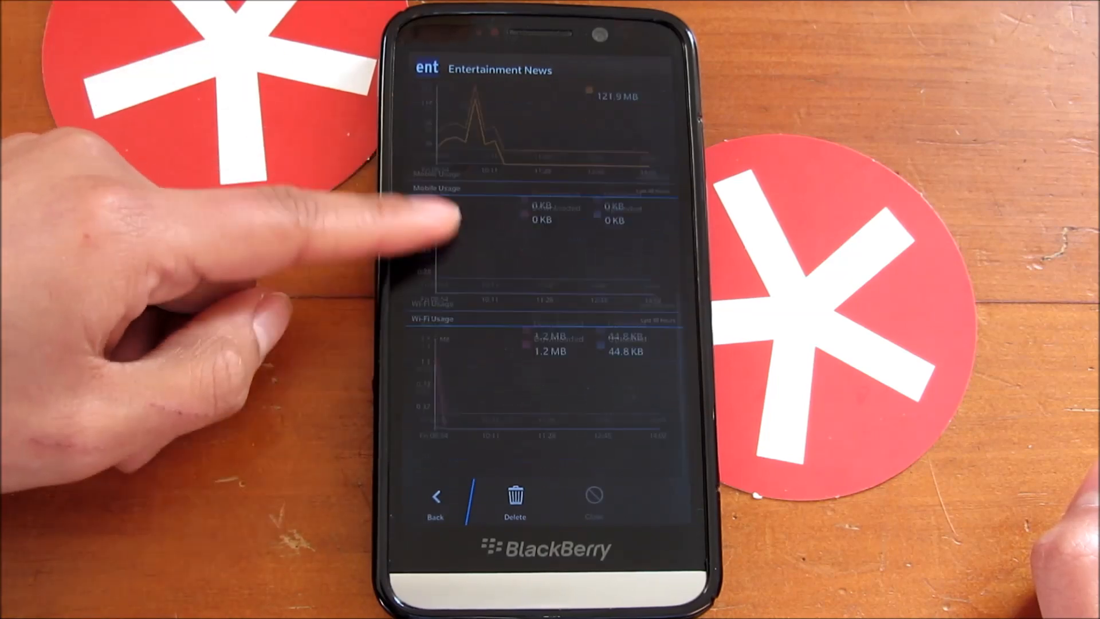
scroll(down, 3)
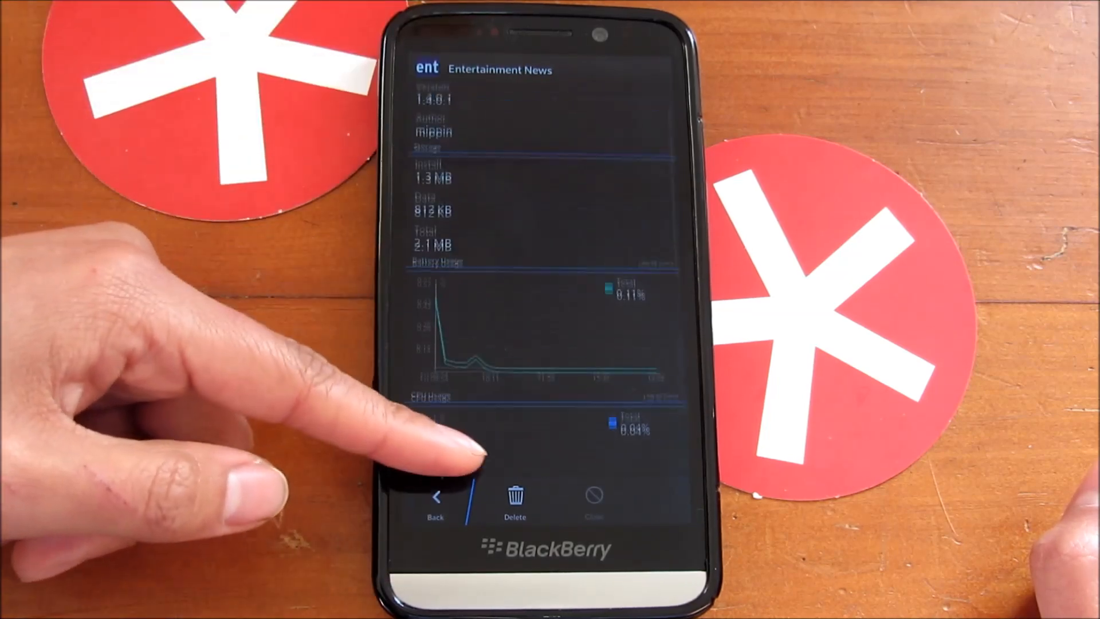
scroll(down, 3)
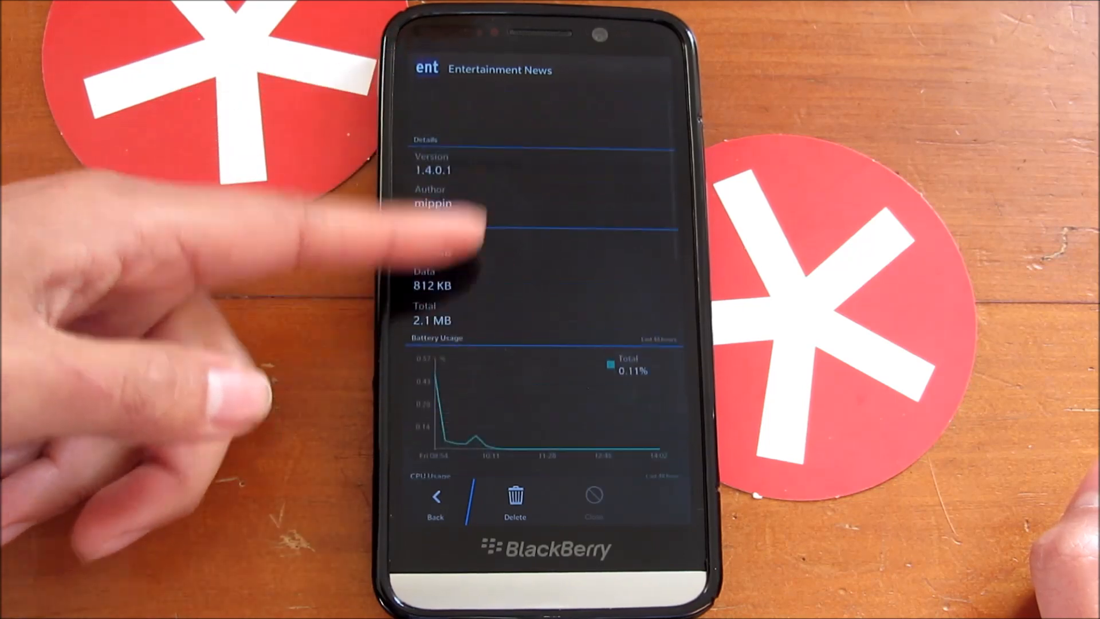
scroll(down, 3)
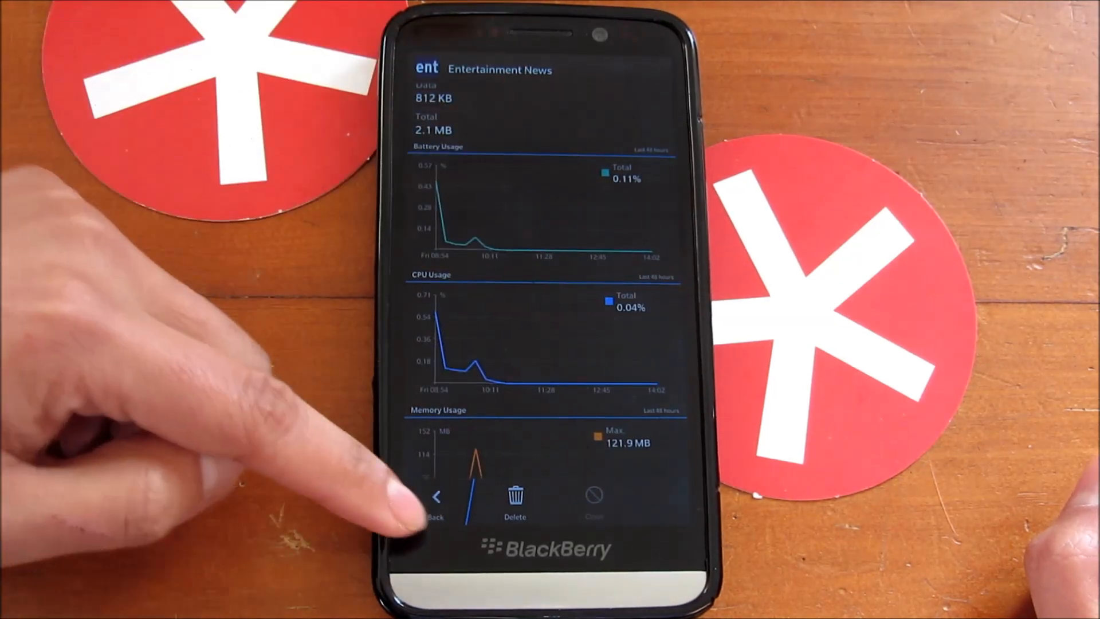
click(435, 498)
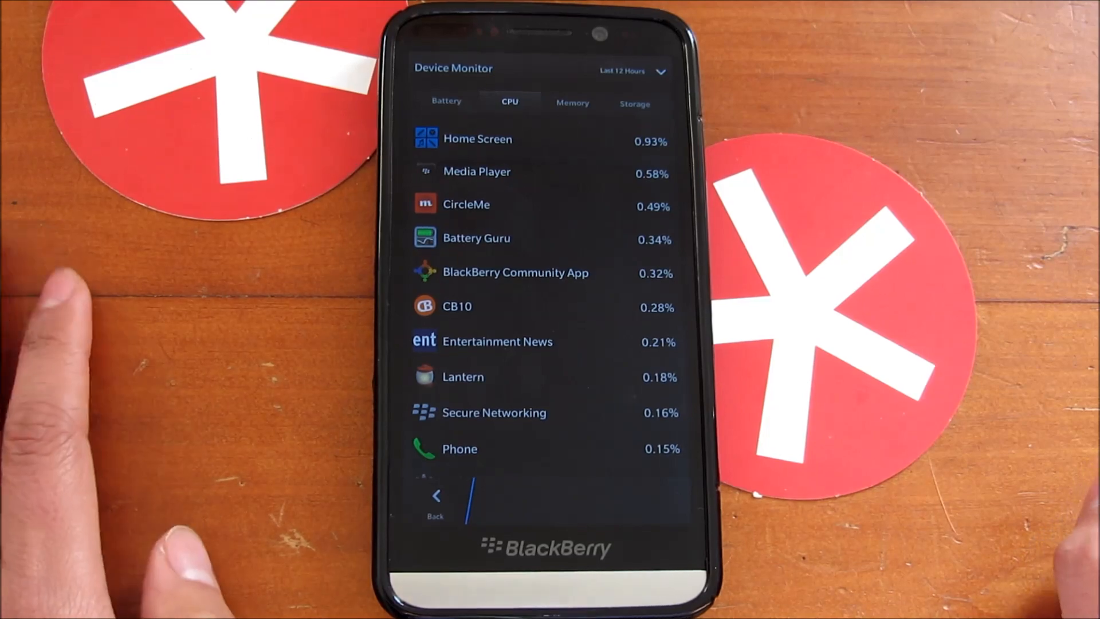
click(571, 103)
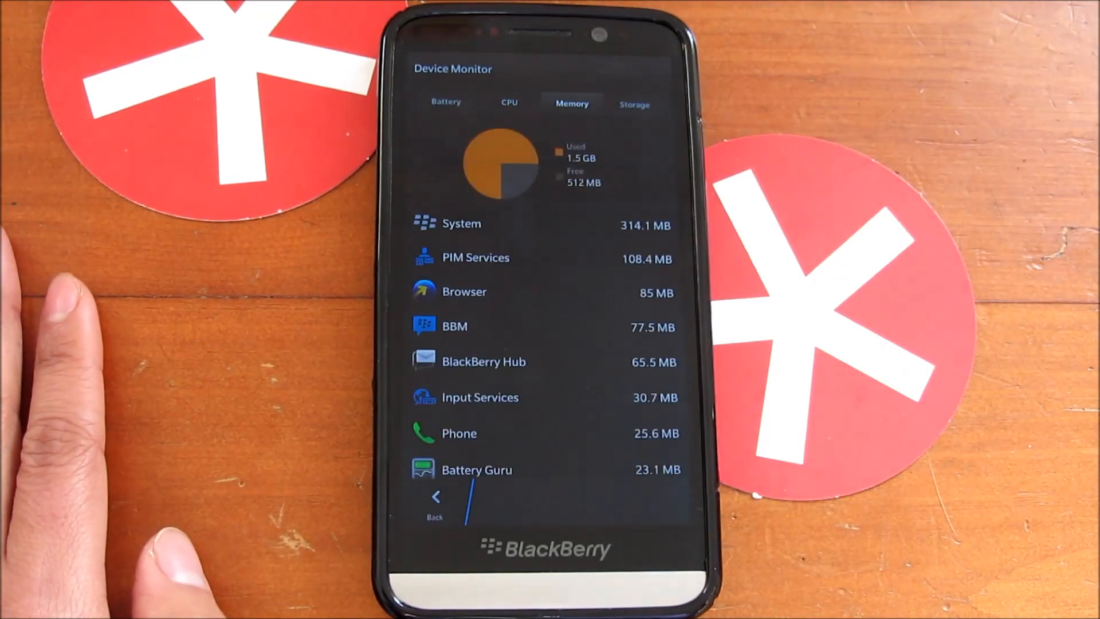
Close Reddit in Motion from its Memory details, then switch to the Storage tab.
scroll(down, 3)
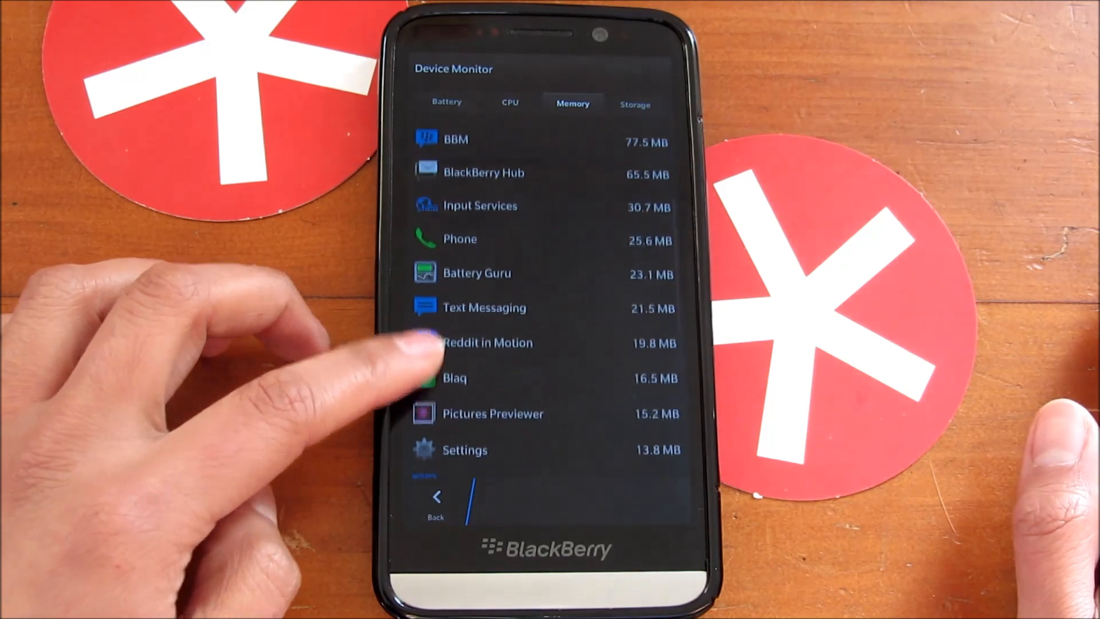
click(487, 343)
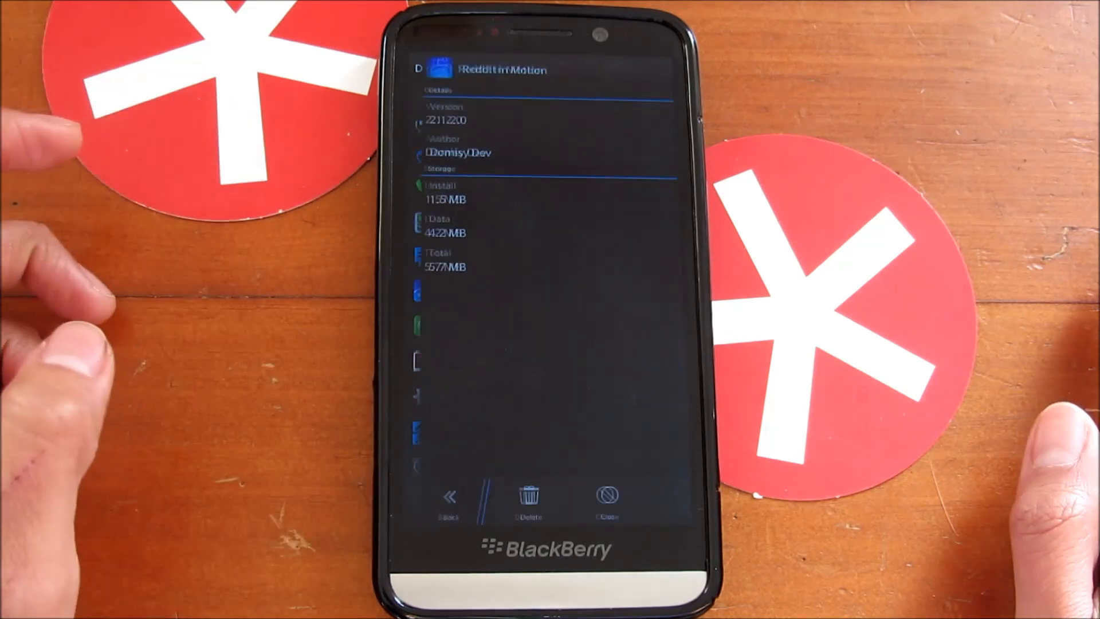
scroll(down, 3)
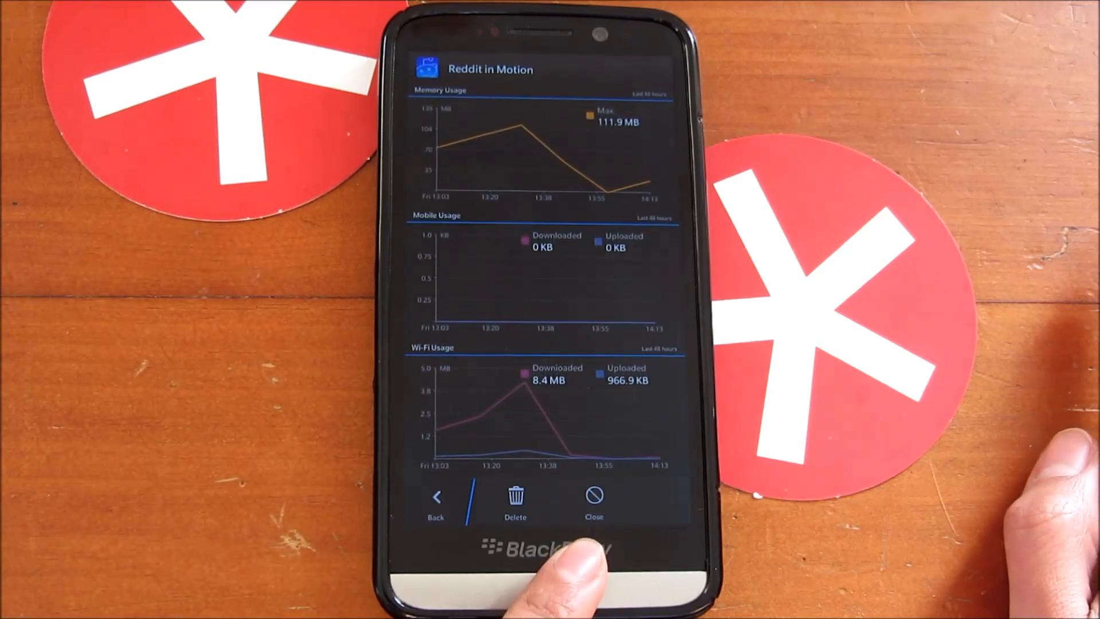
click(593, 496)
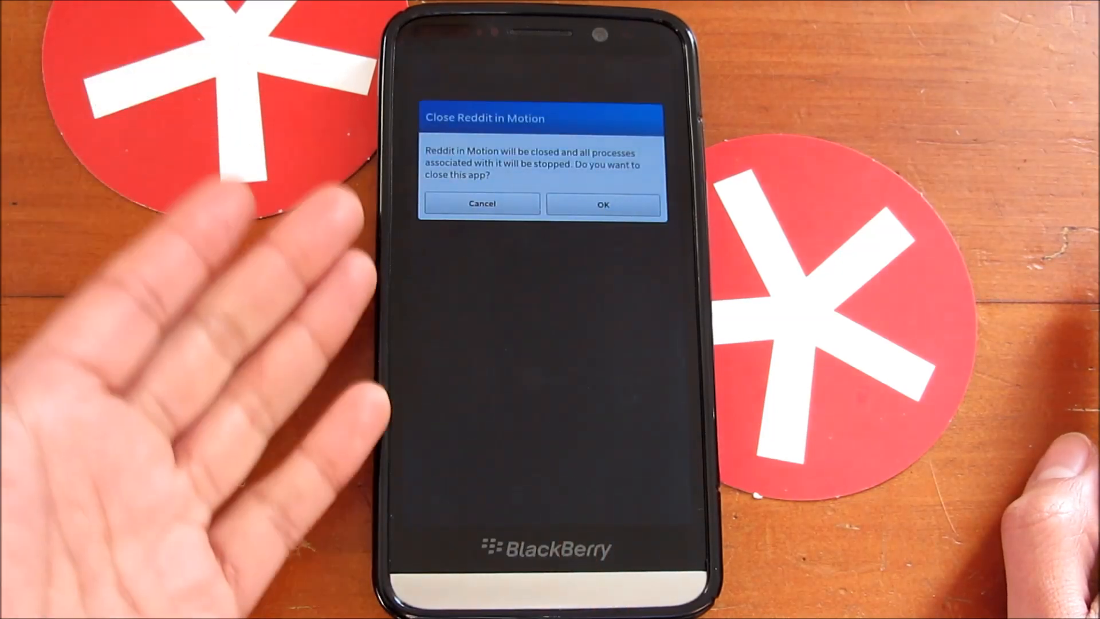
click(601, 203)
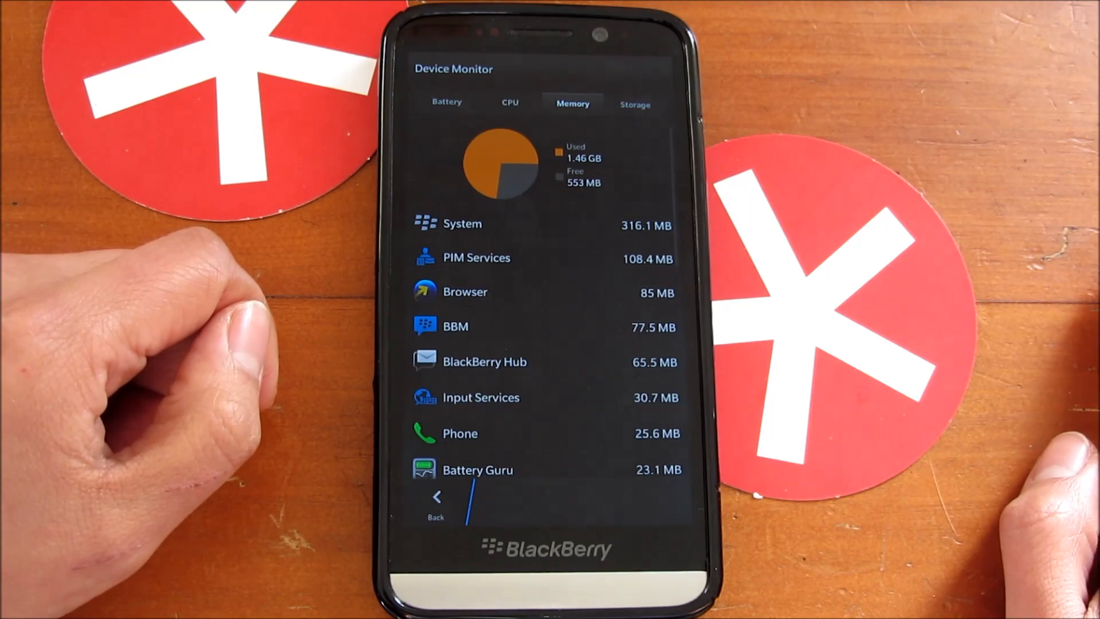
scroll(down, 3)
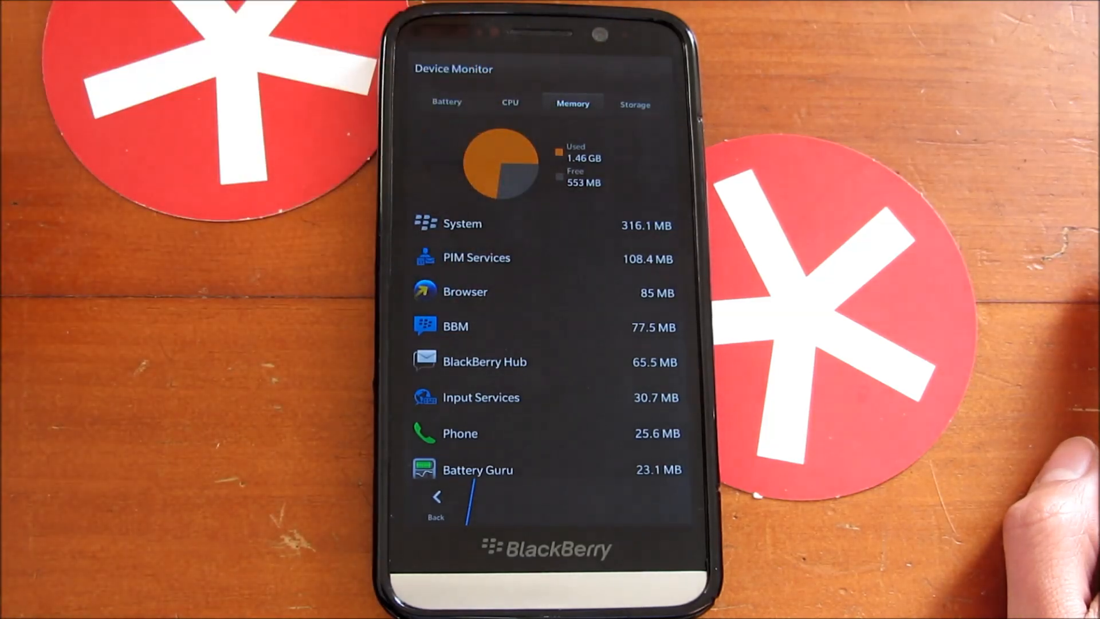
click(634, 104)
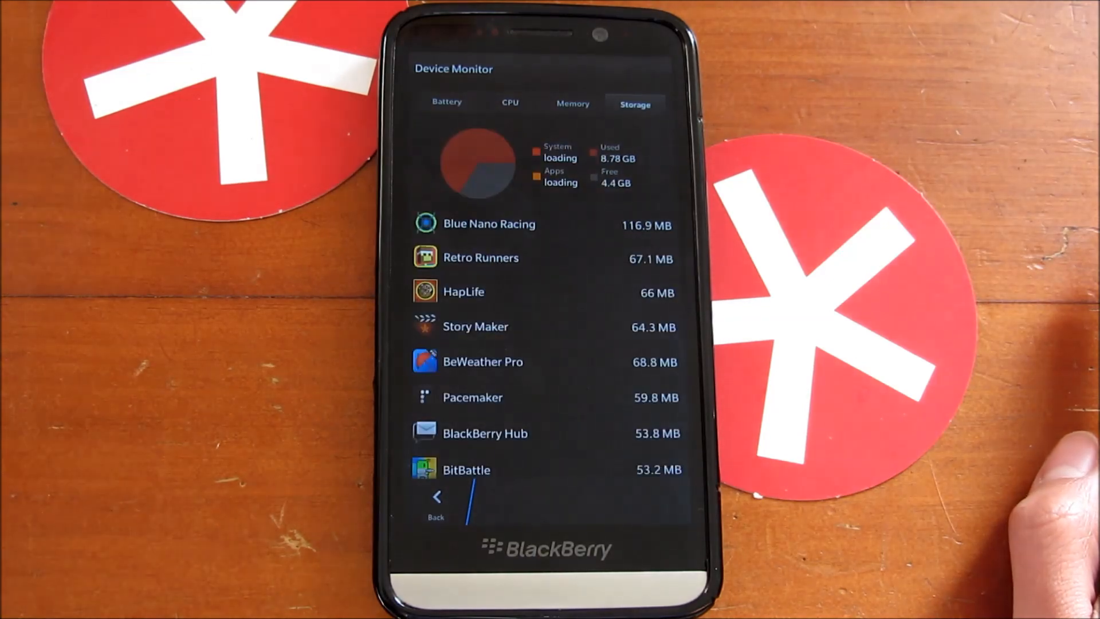
View BeWeather Pro's storage details: 62.7 MB install, 6 MB data.
scroll(down, 3)
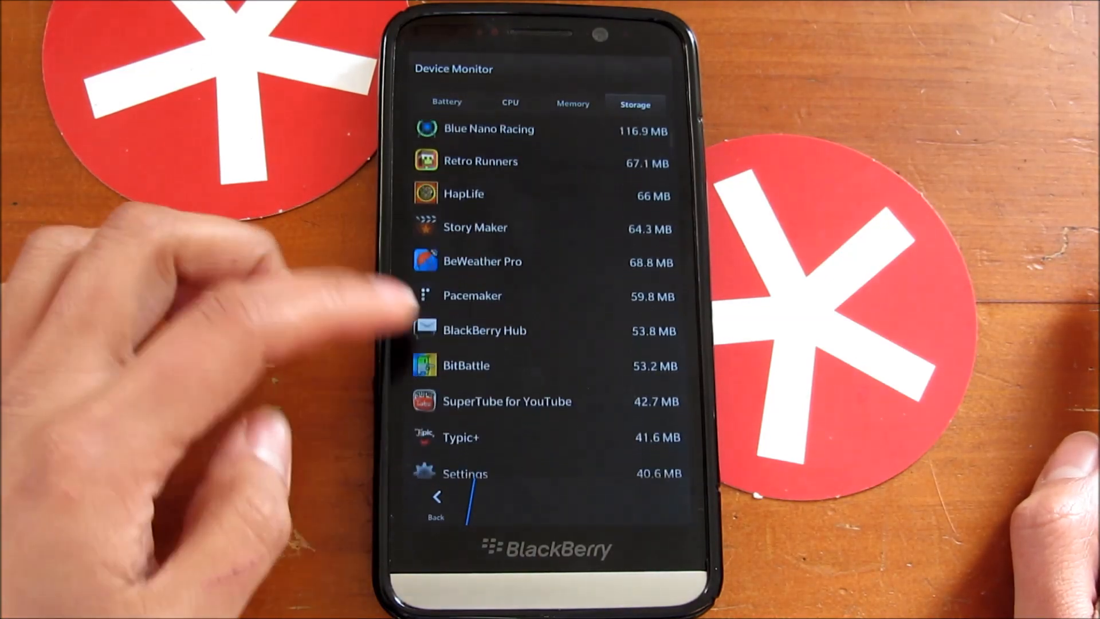
scroll(down, 3)
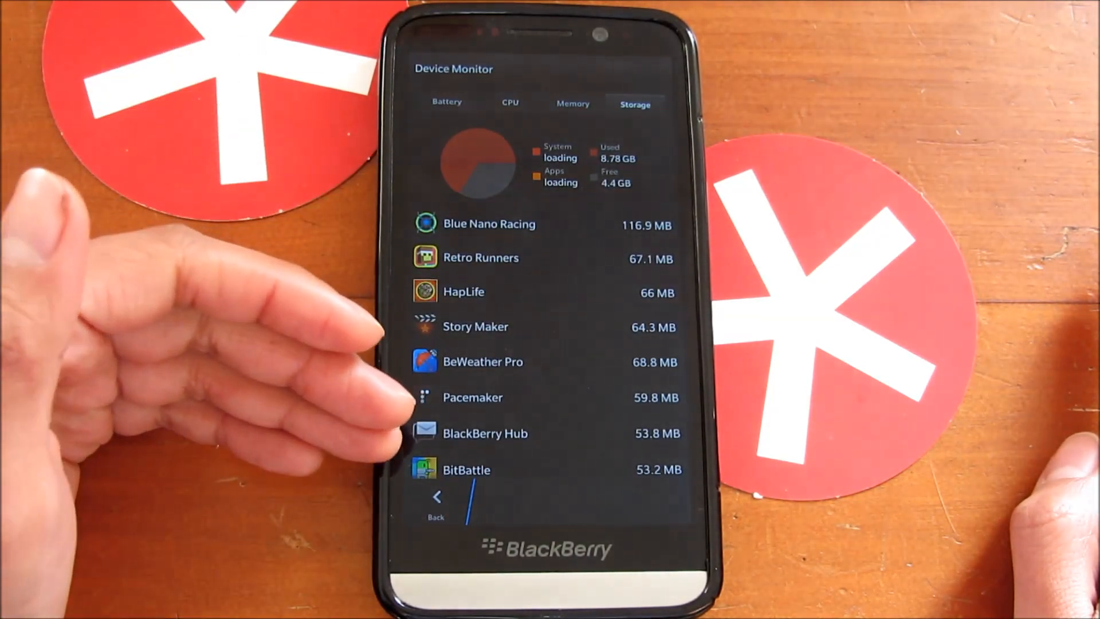
scroll(down, 3)
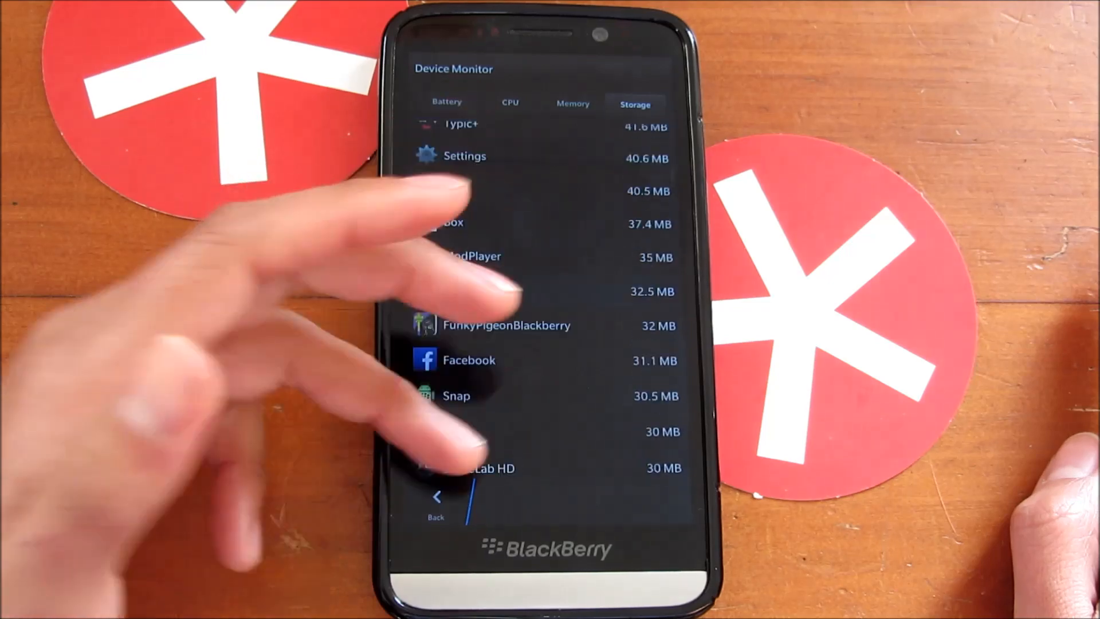
scroll(down, 3)
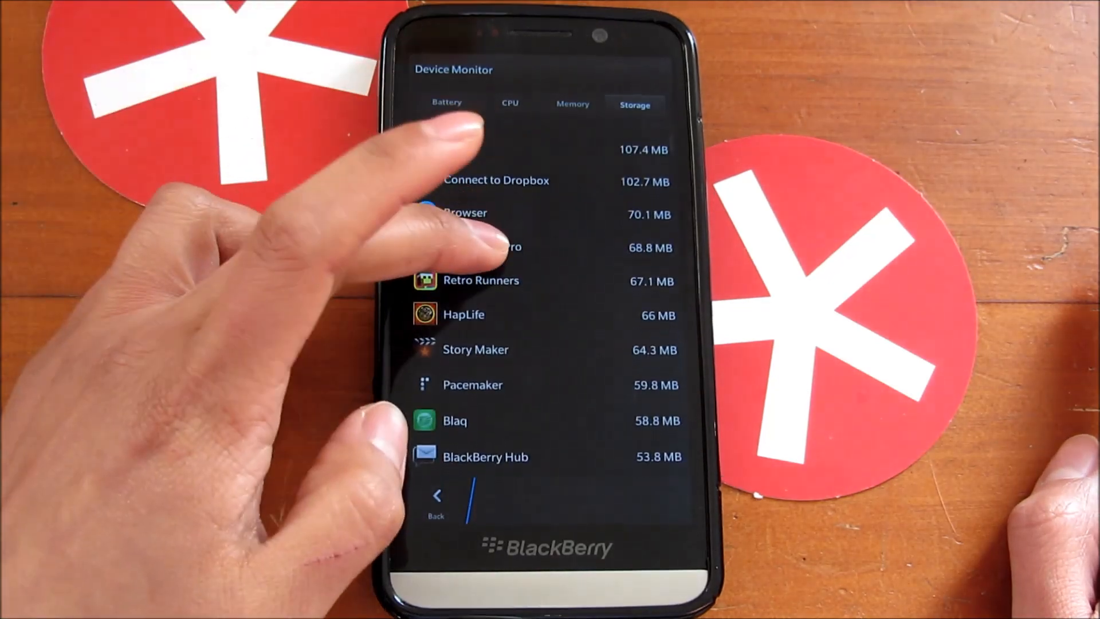
click(491, 248)
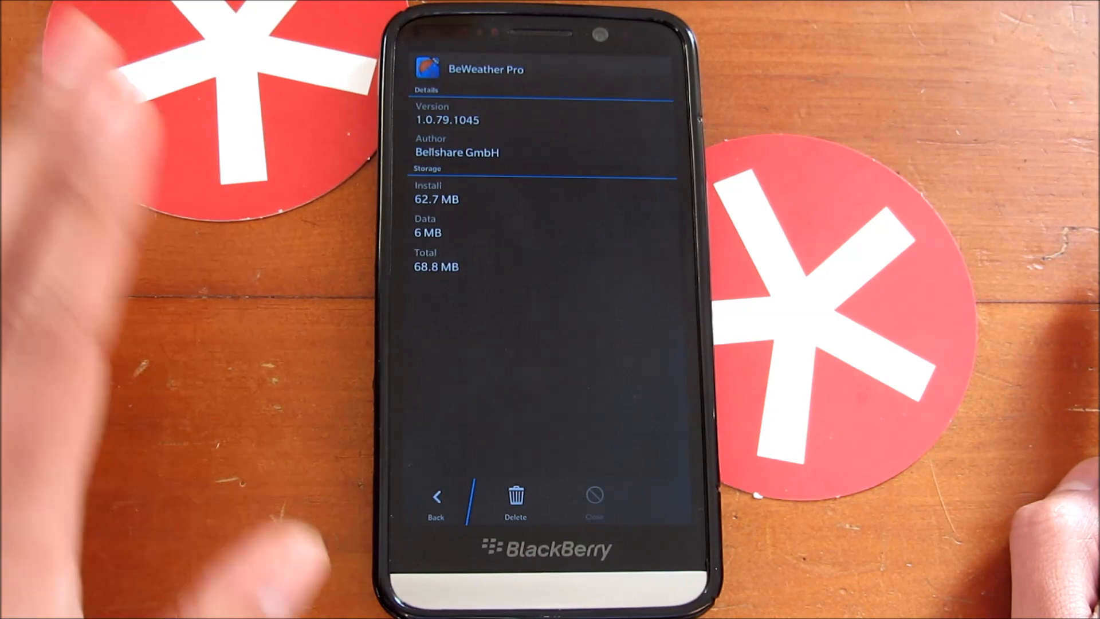
click(434, 496)
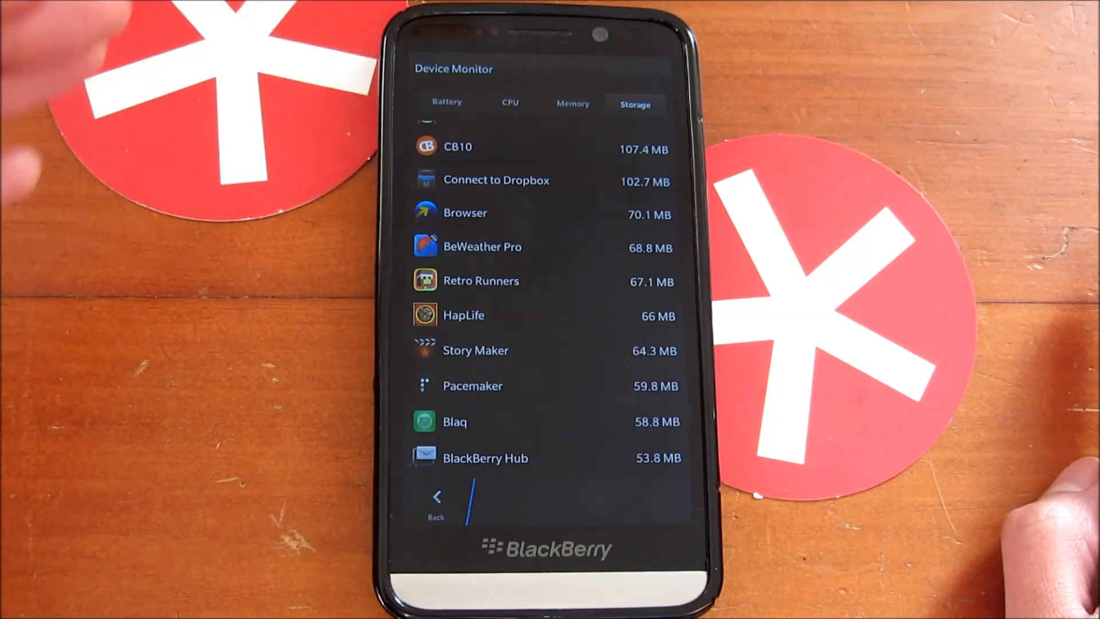
Return to App Manager and reopen Device Monitor on the battery list.
scroll(down, 3)
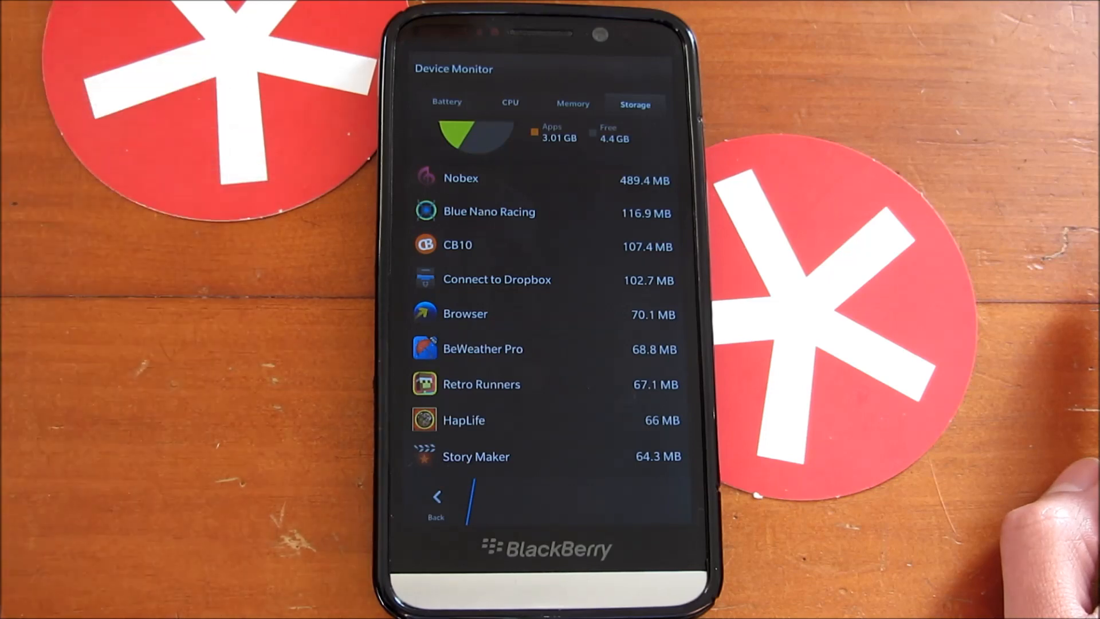
click(435, 498)
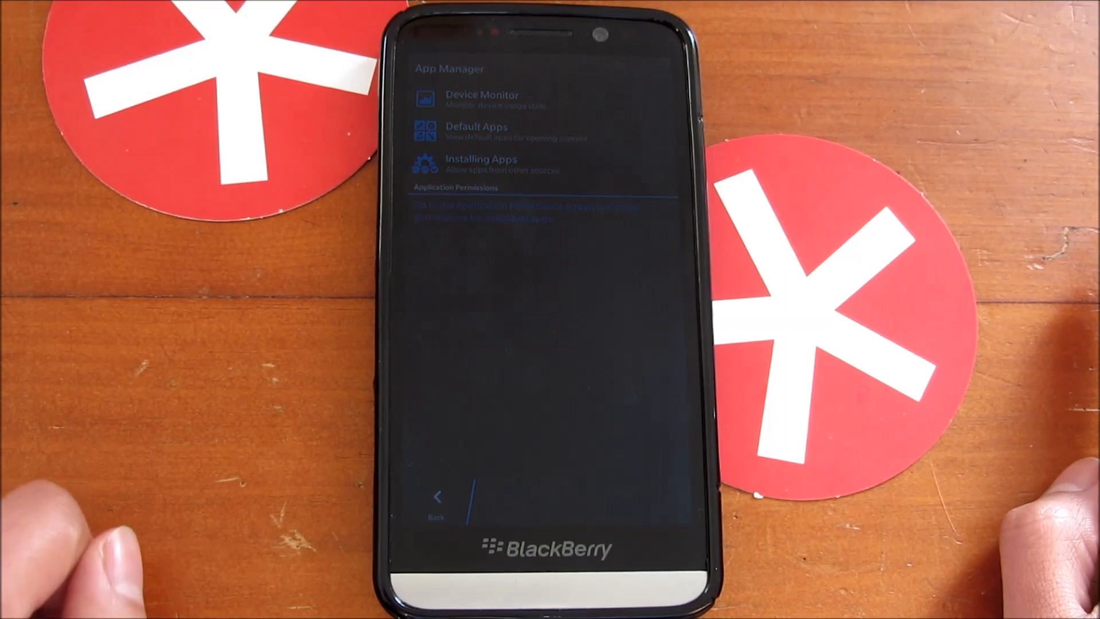
click(482, 98)
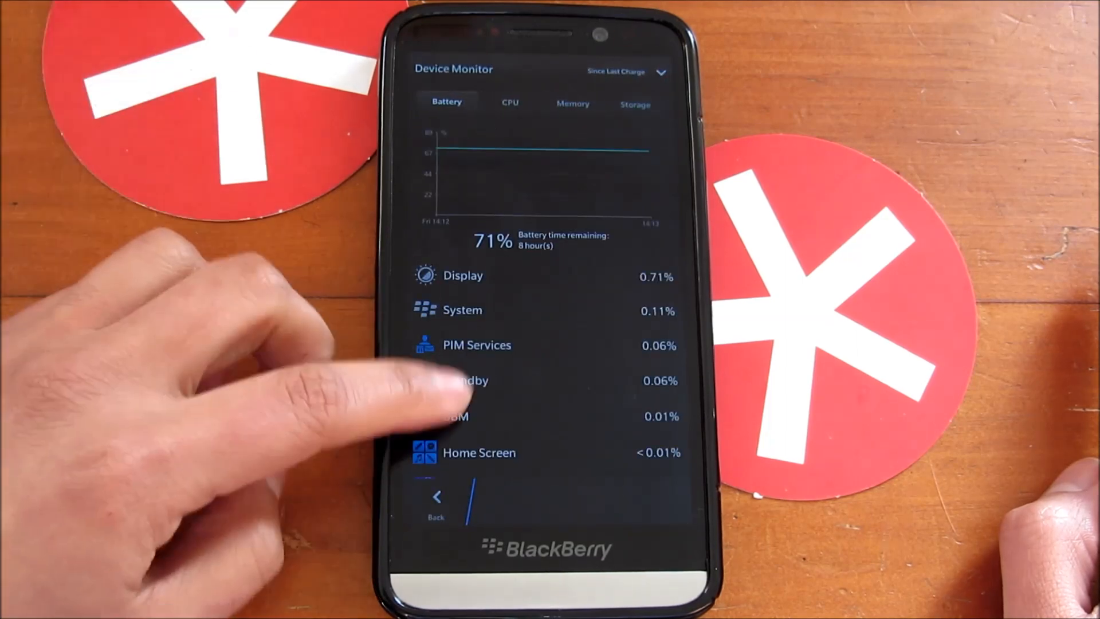